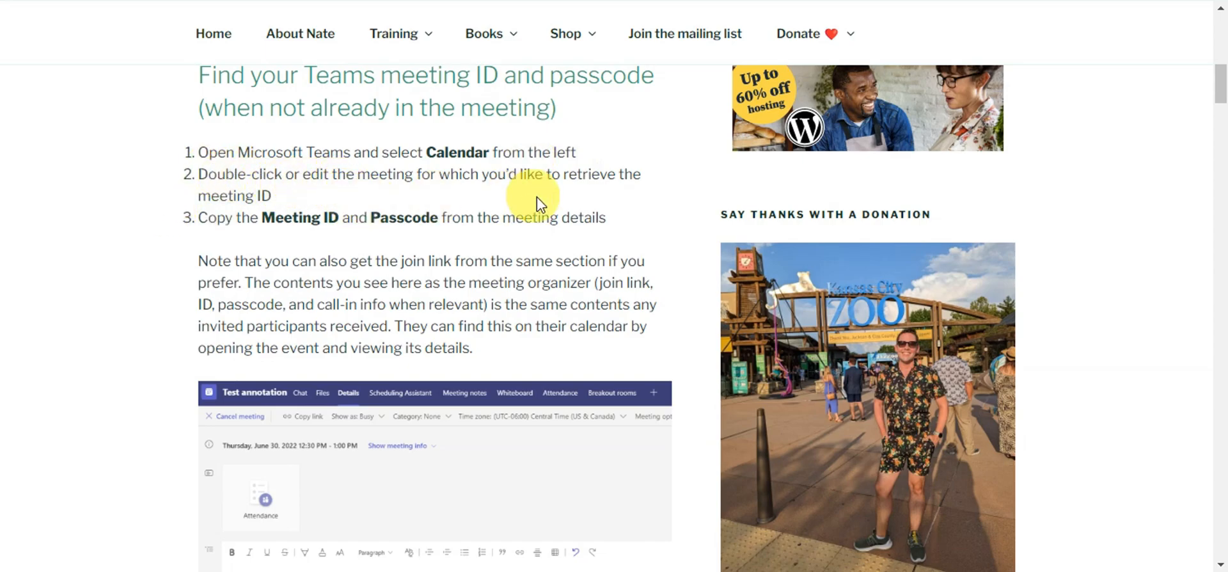
scroll(down, 3)
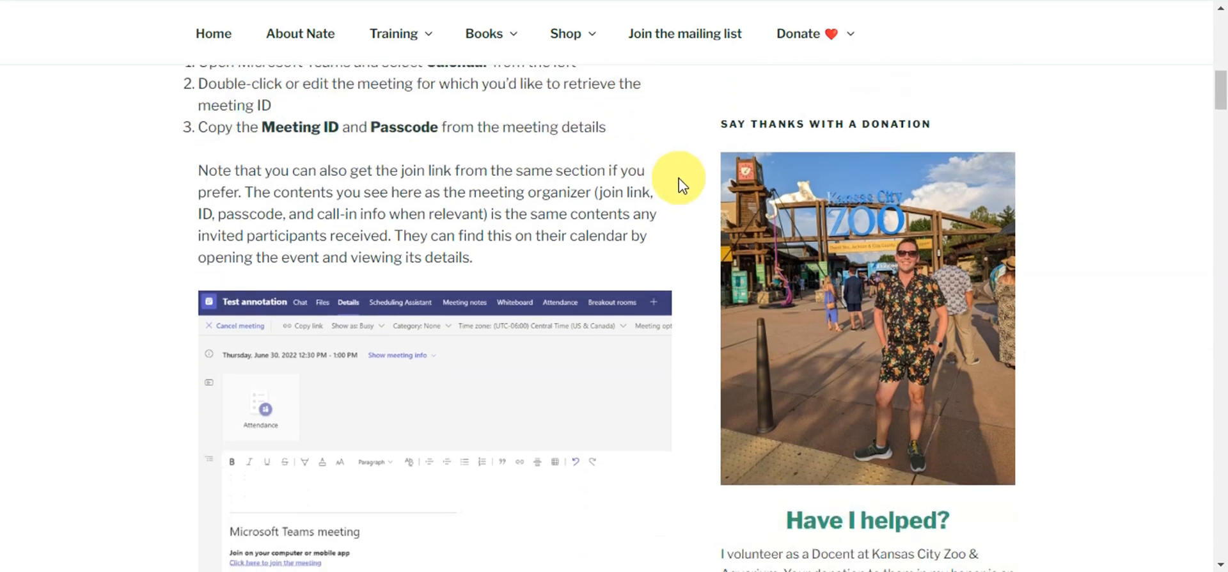
mouse_move(373, 147)
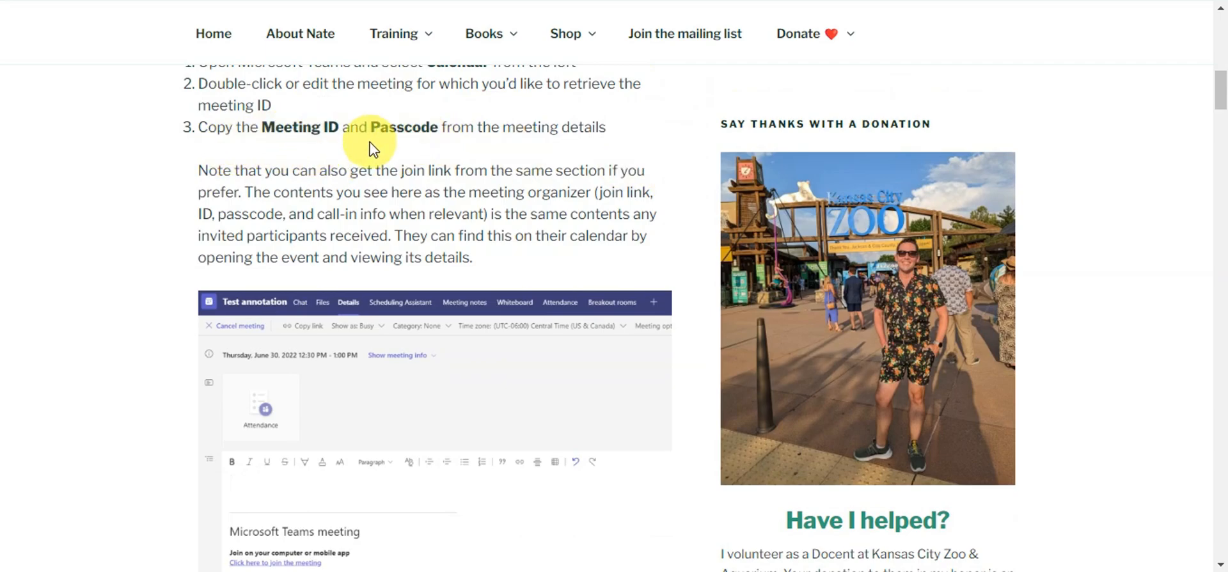
mouse_move(656, 145)
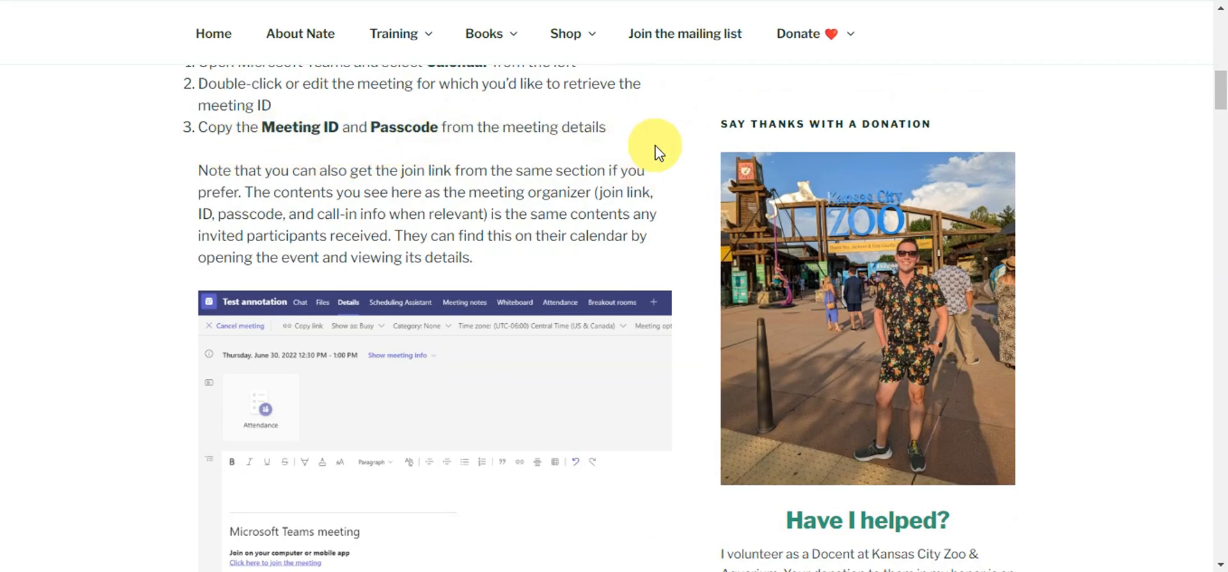
scroll(down, 3)
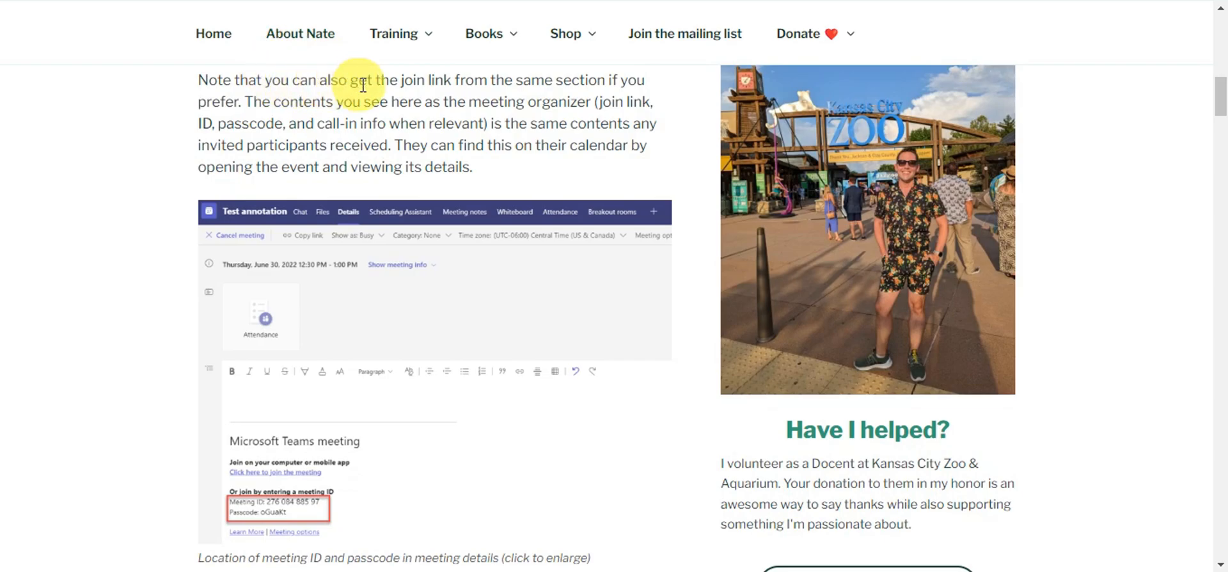
mouse_move(656, 93)
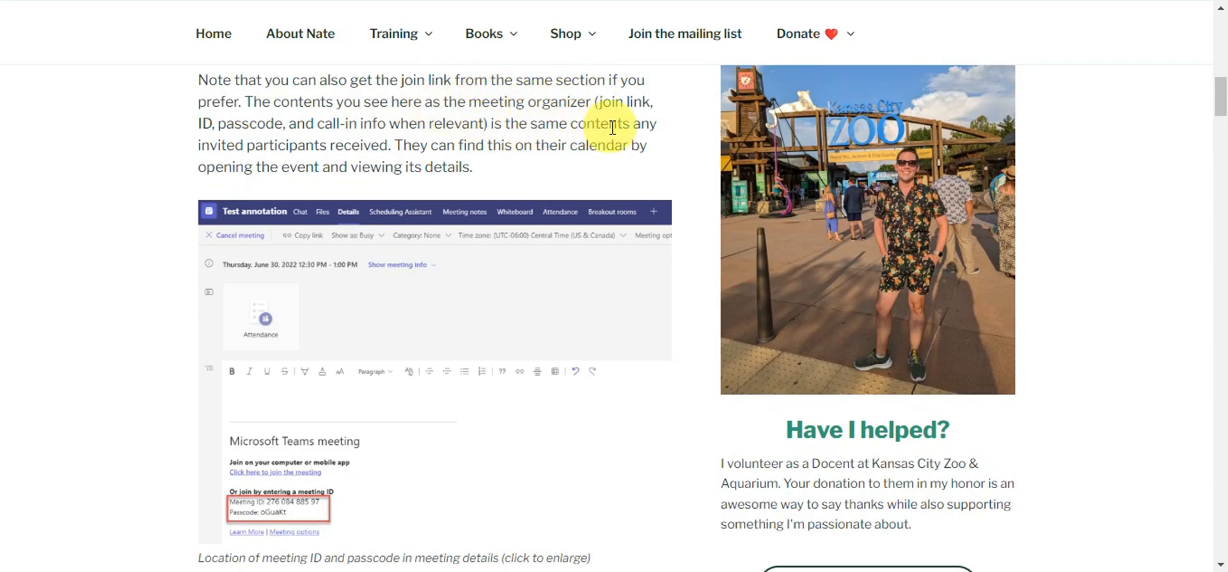
mouse_move(352, 163)
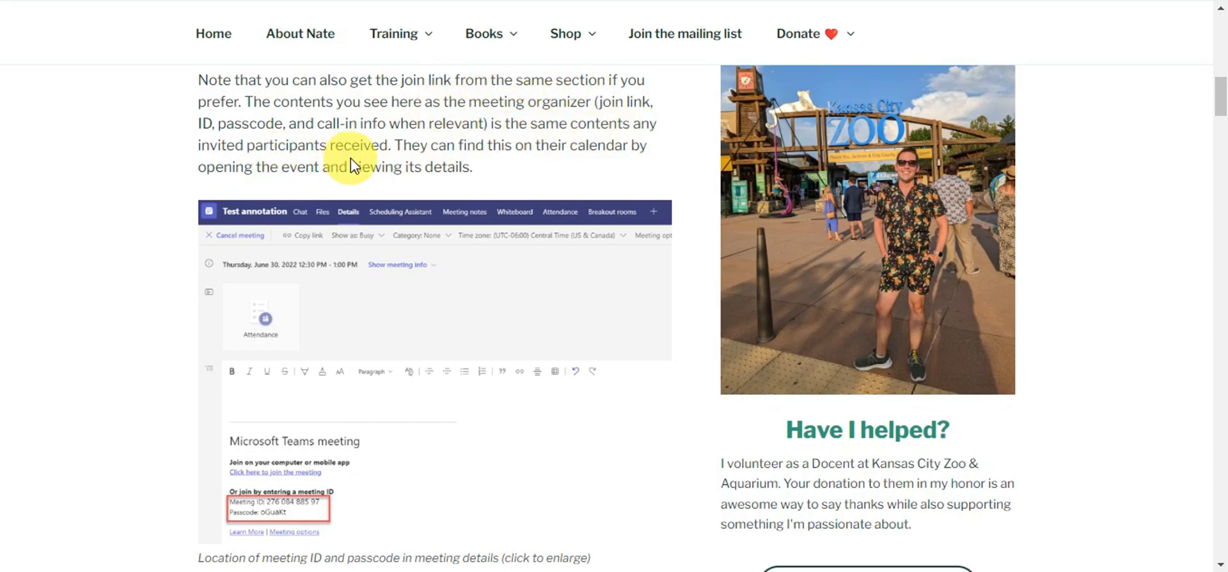
mouse_move(413, 144)
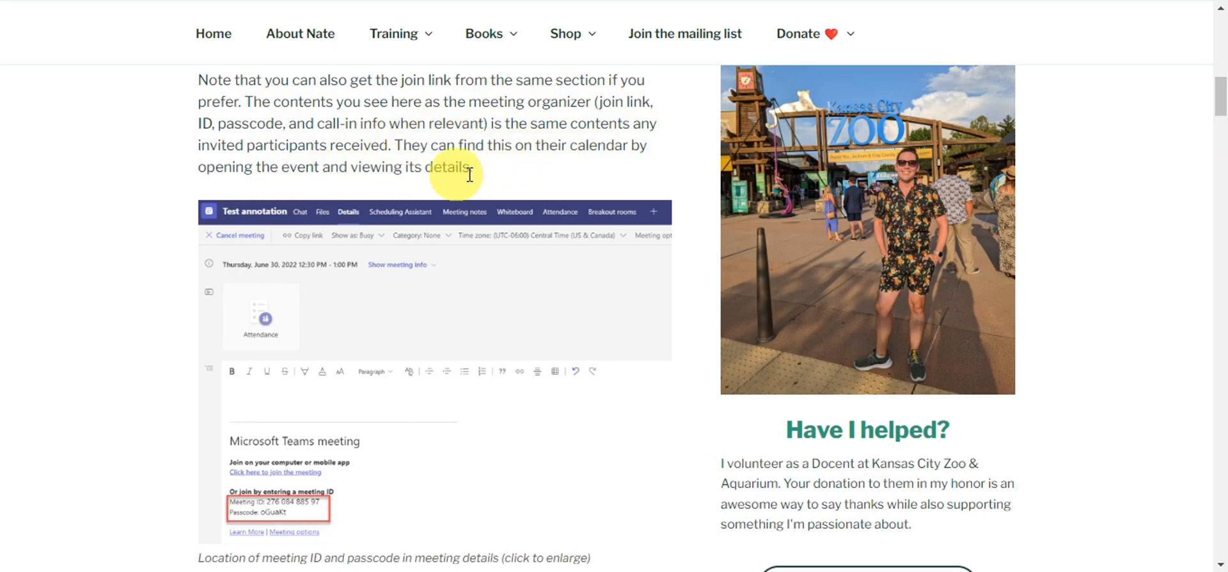
scroll(down, 3)
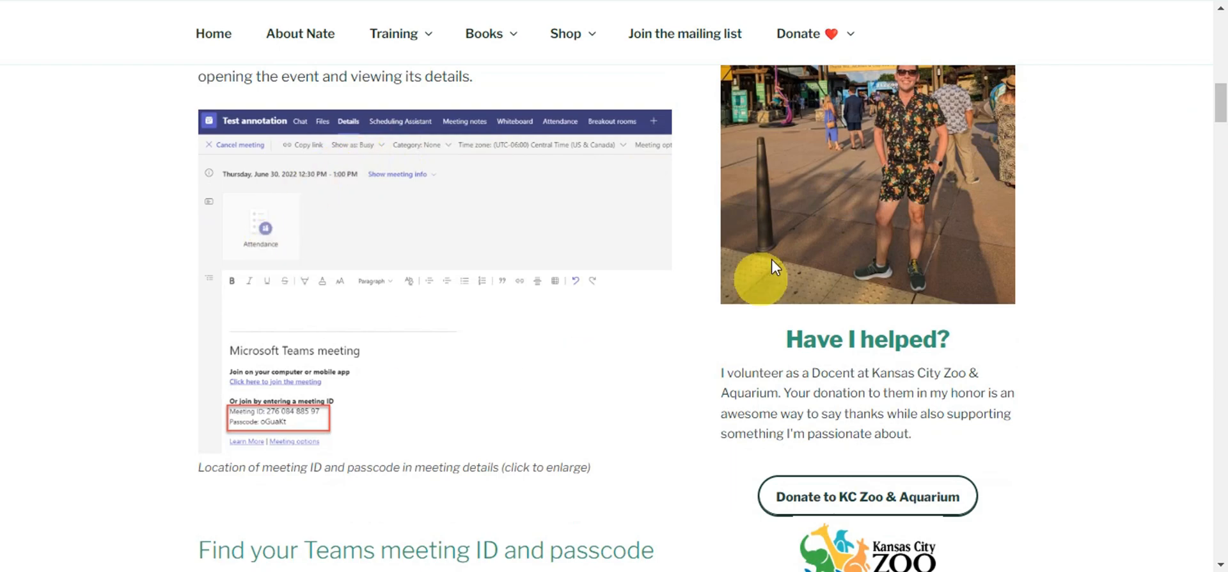
mouse_move(293, 441)
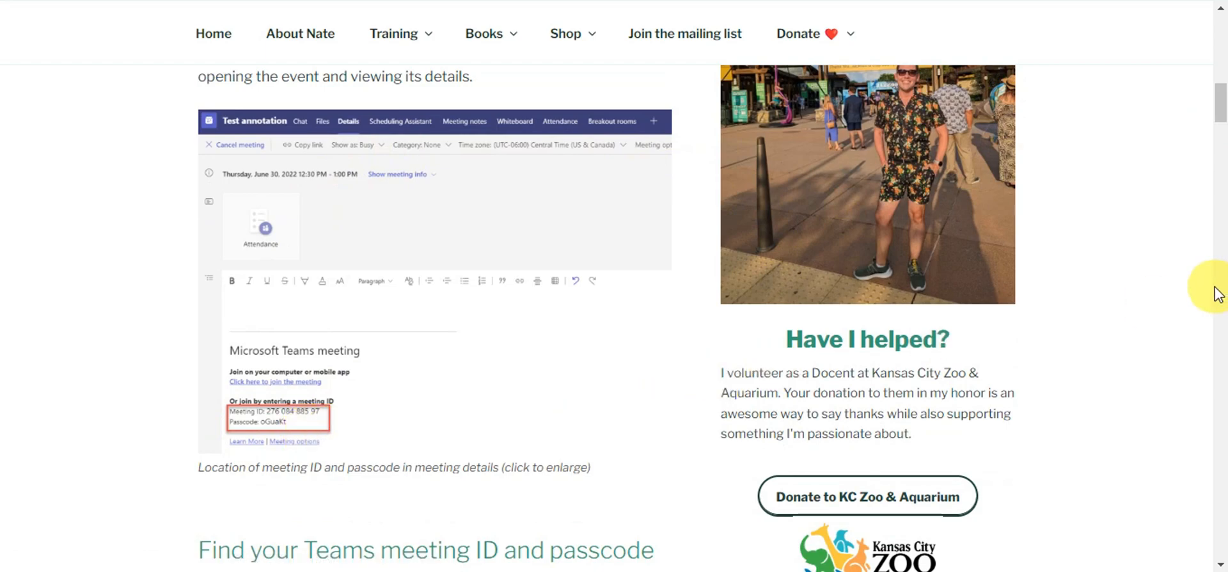
scroll(down, 3)
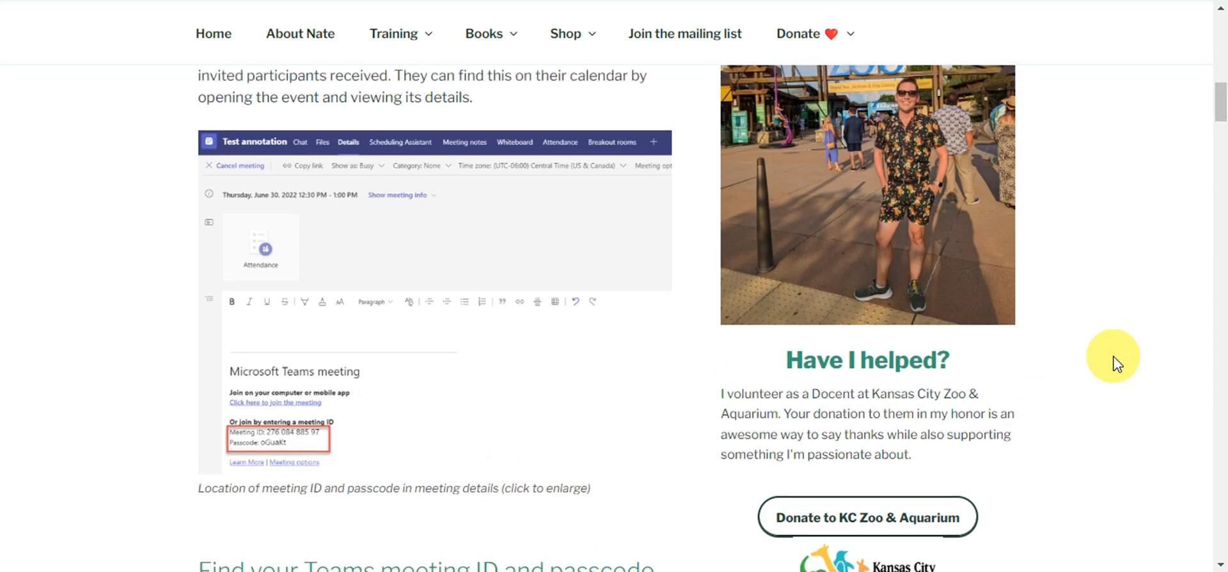